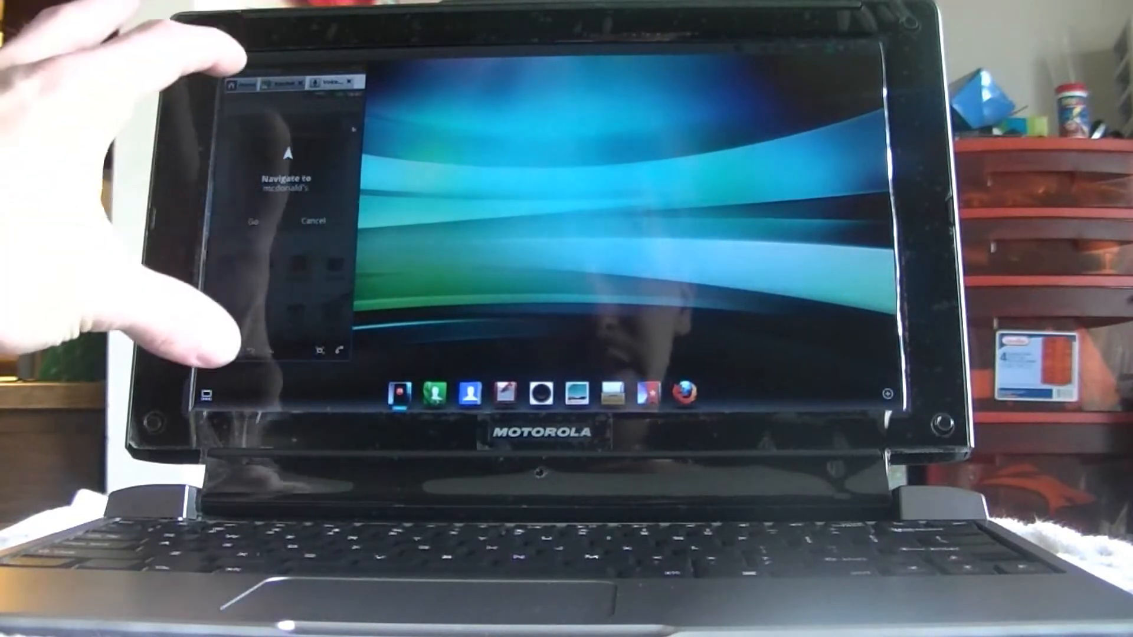
Cancel the 'Navigate to mcdonald's' prompt so the phone window returns to the home screen
{"action": "left_click", "coordinate": [251, 220]}
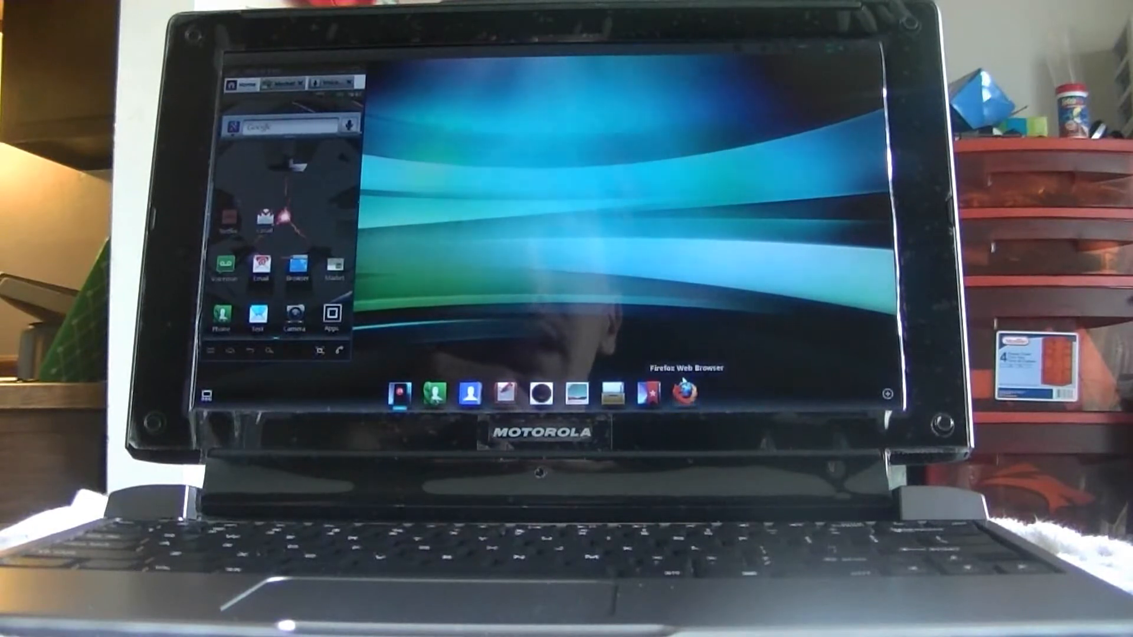
Launch Firefox from the dock and open the top Google result 'Bath time for 9 week old African pygmy hedgehogs!'
{"action": "left_click", "coordinate": [718, 394]}
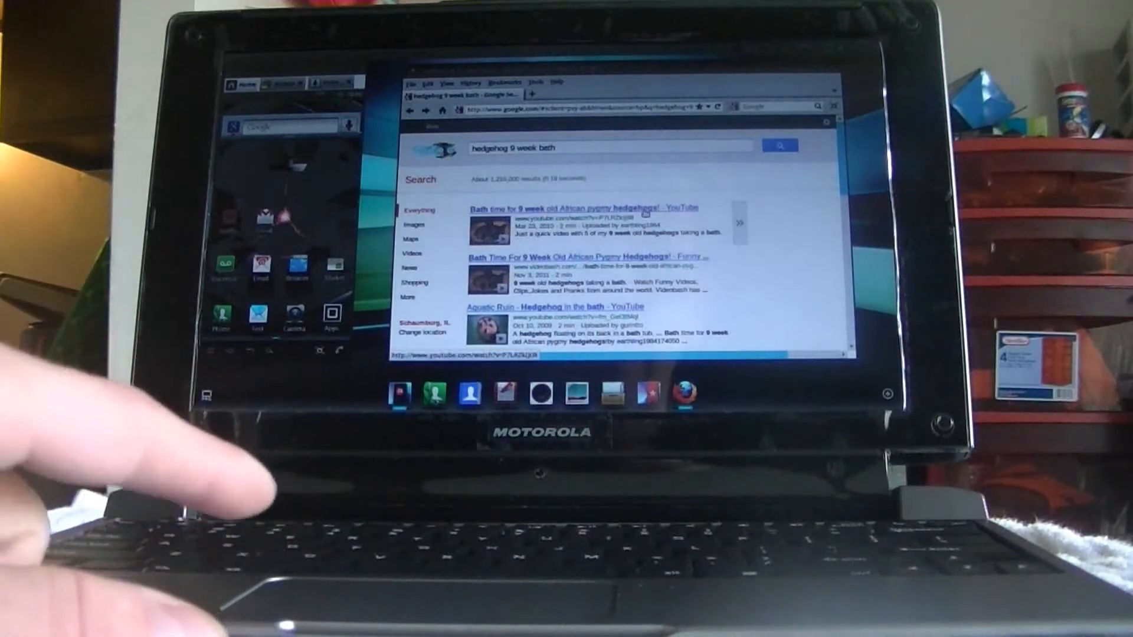
{"action": "left_click", "coordinate": [580, 208]}
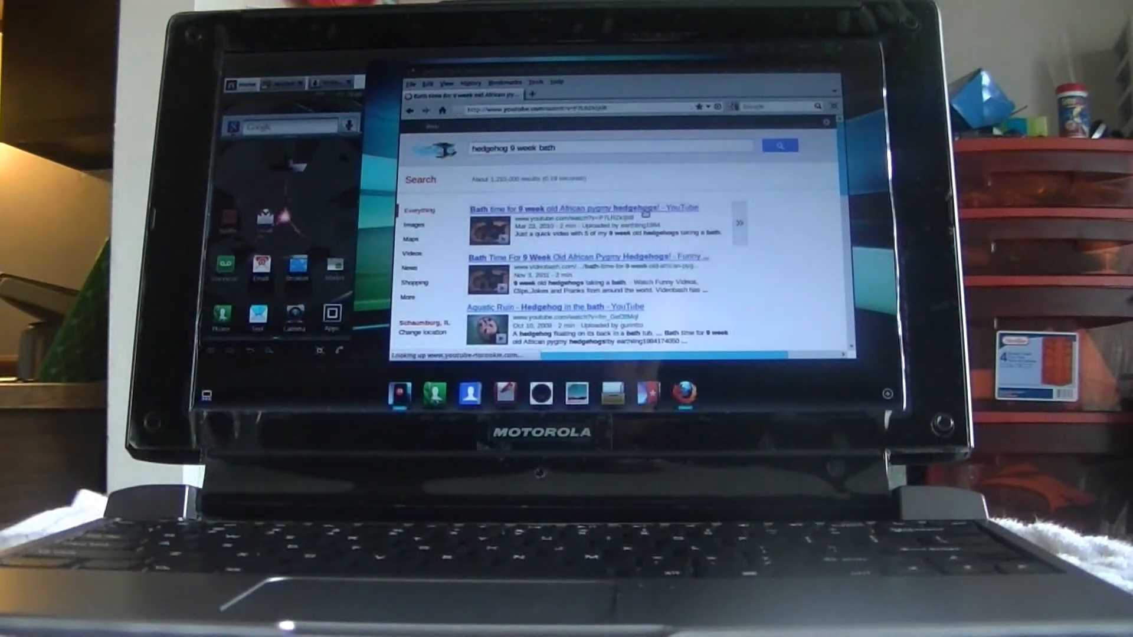
{"action": "left_click", "coordinate": [574, 207]}
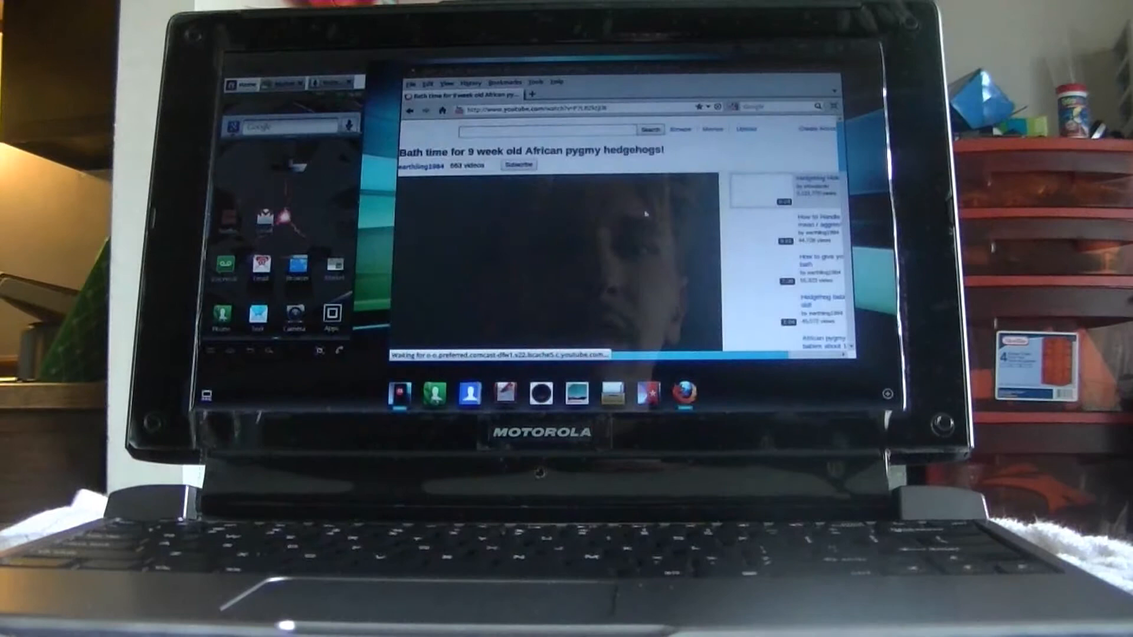